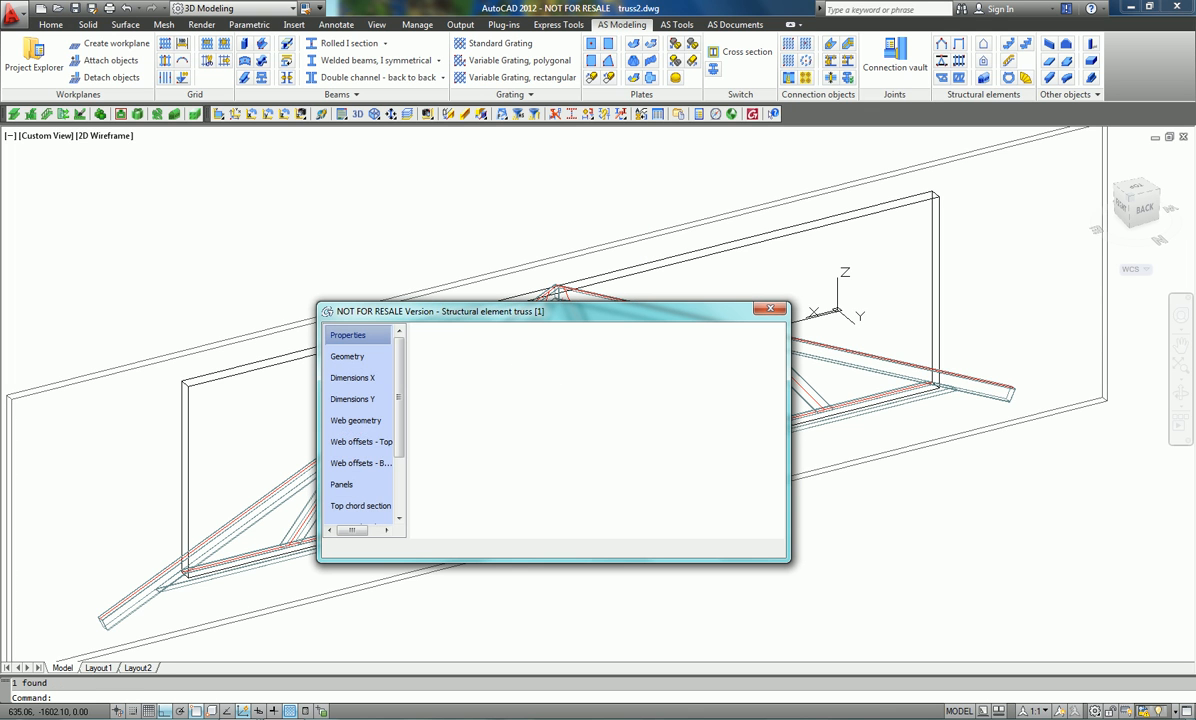
Review the Web offsets - Top page of the truss settings and close the dialog
{"action": "left_click", "coordinate": [360, 442]}
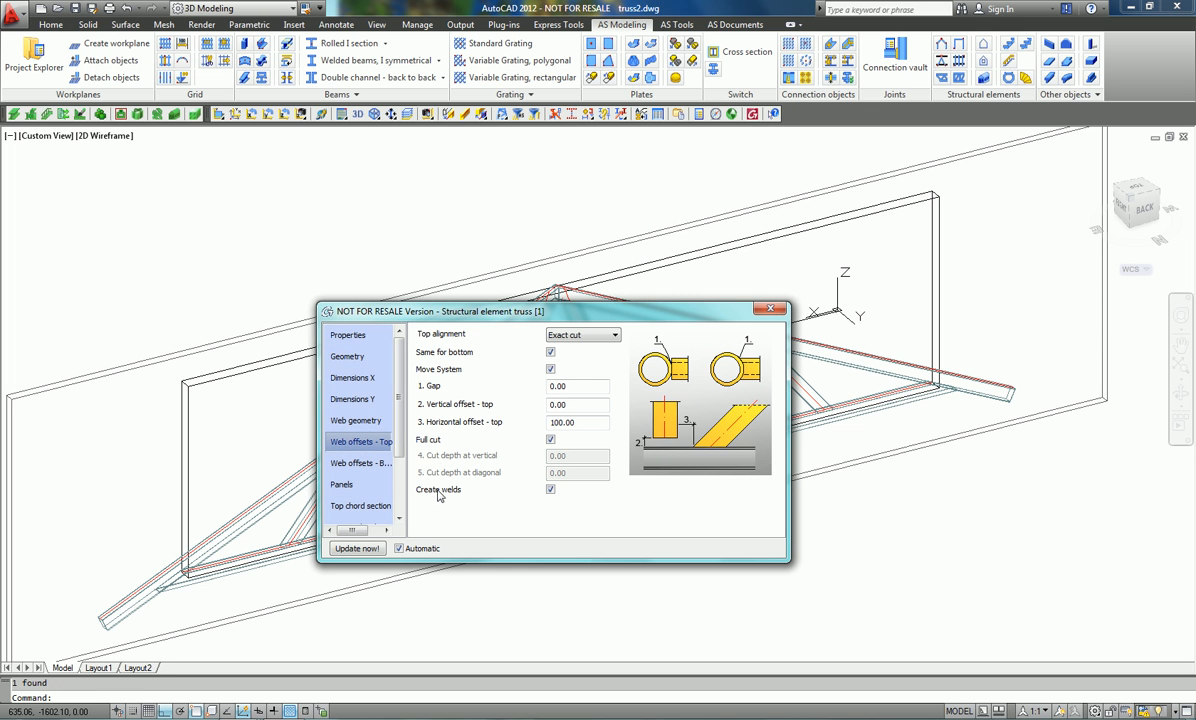
{"action": "mouse_move", "coordinate": [758, 357]}
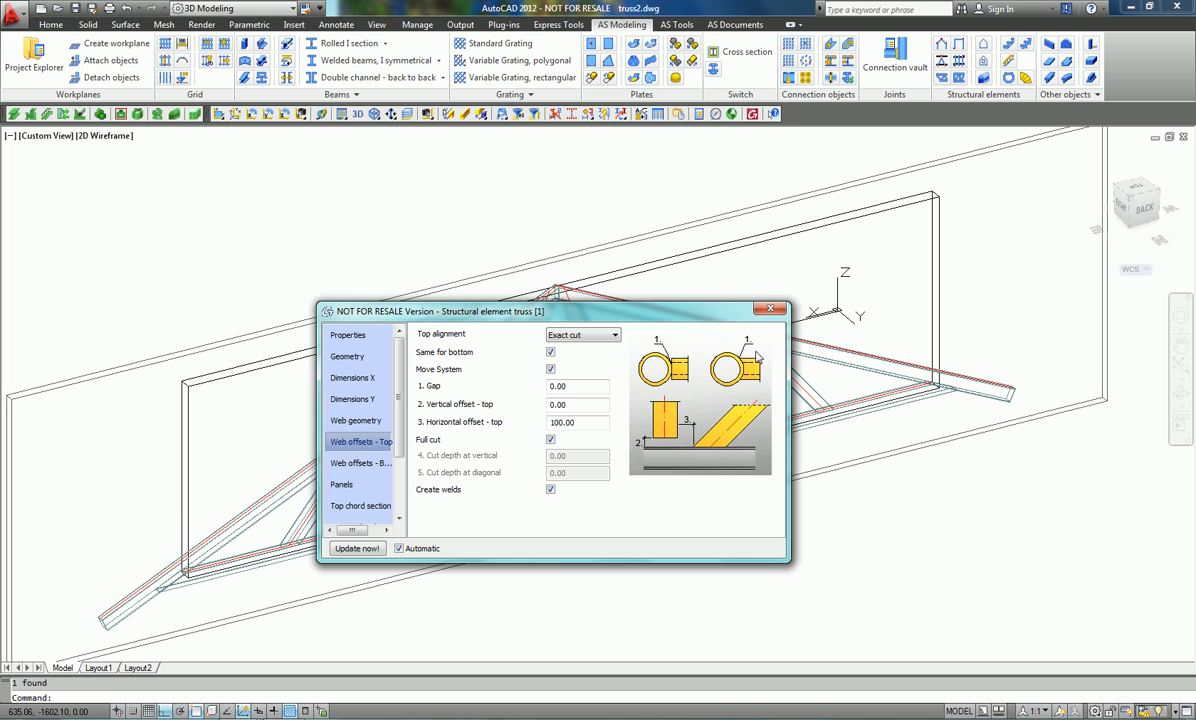
{"action": "left_click", "coordinate": [771, 308]}
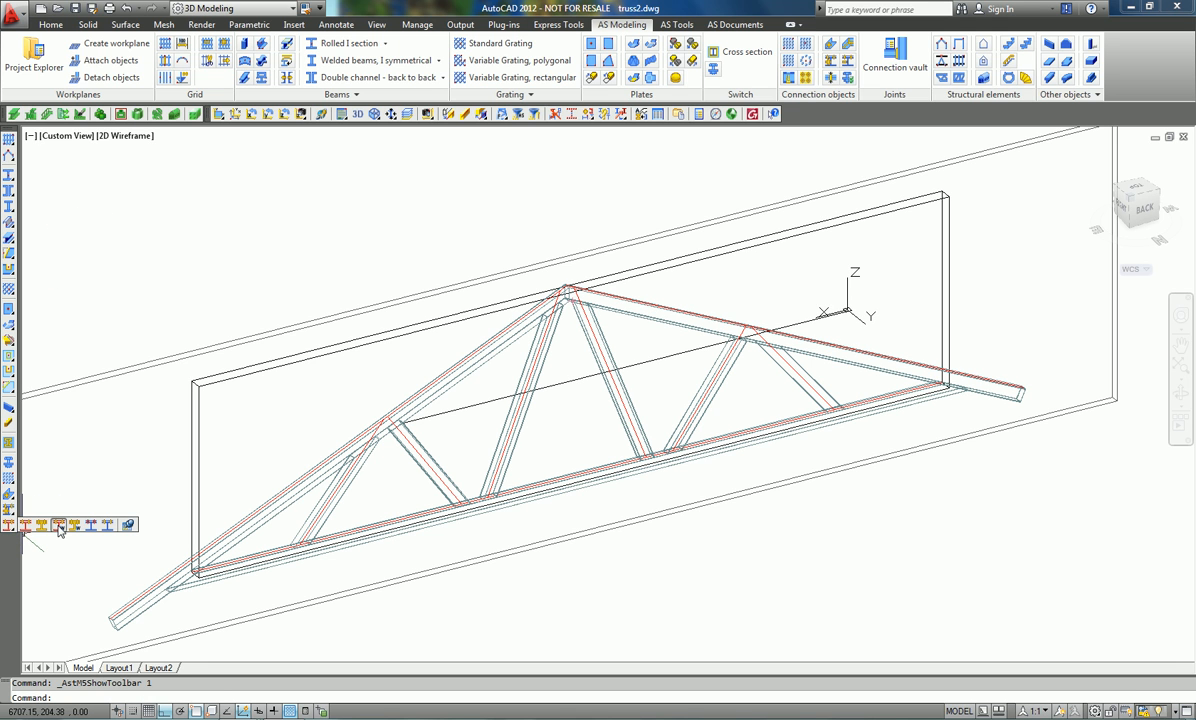
{"action": "mouse_move", "coordinate": [58, 525]}
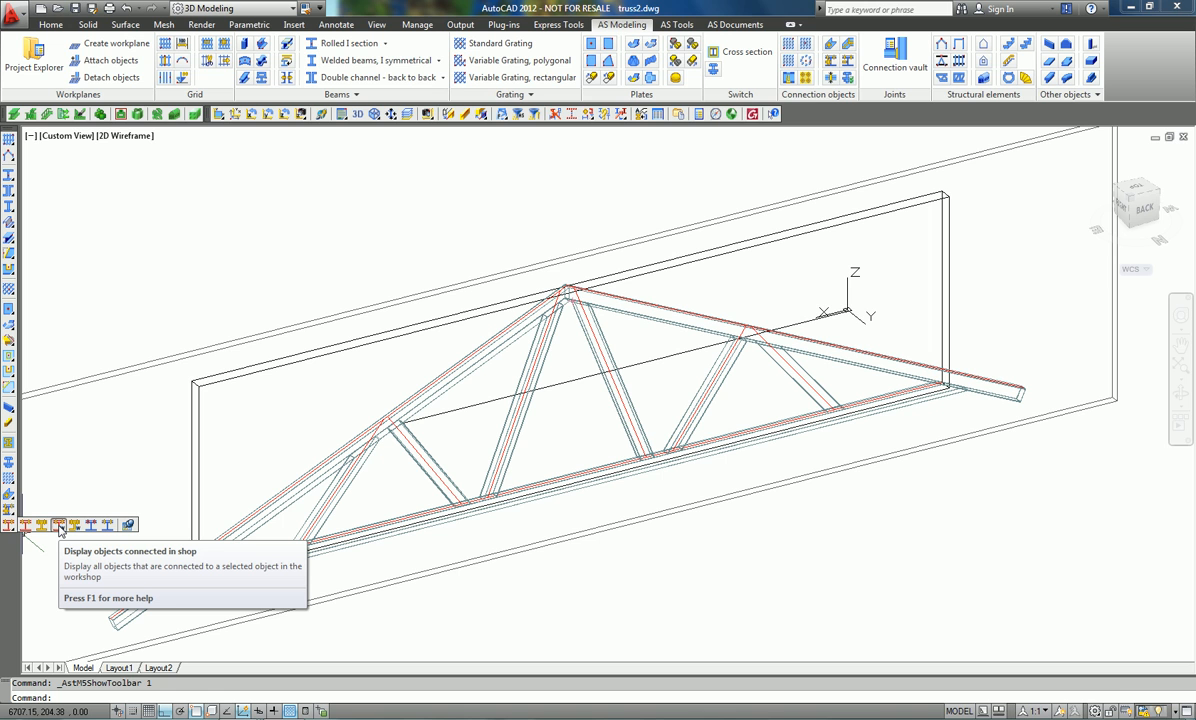
Display the objects connected in the shop before saving the truss drawing
{"action": "left_click", "coordinate": [430, 465]}
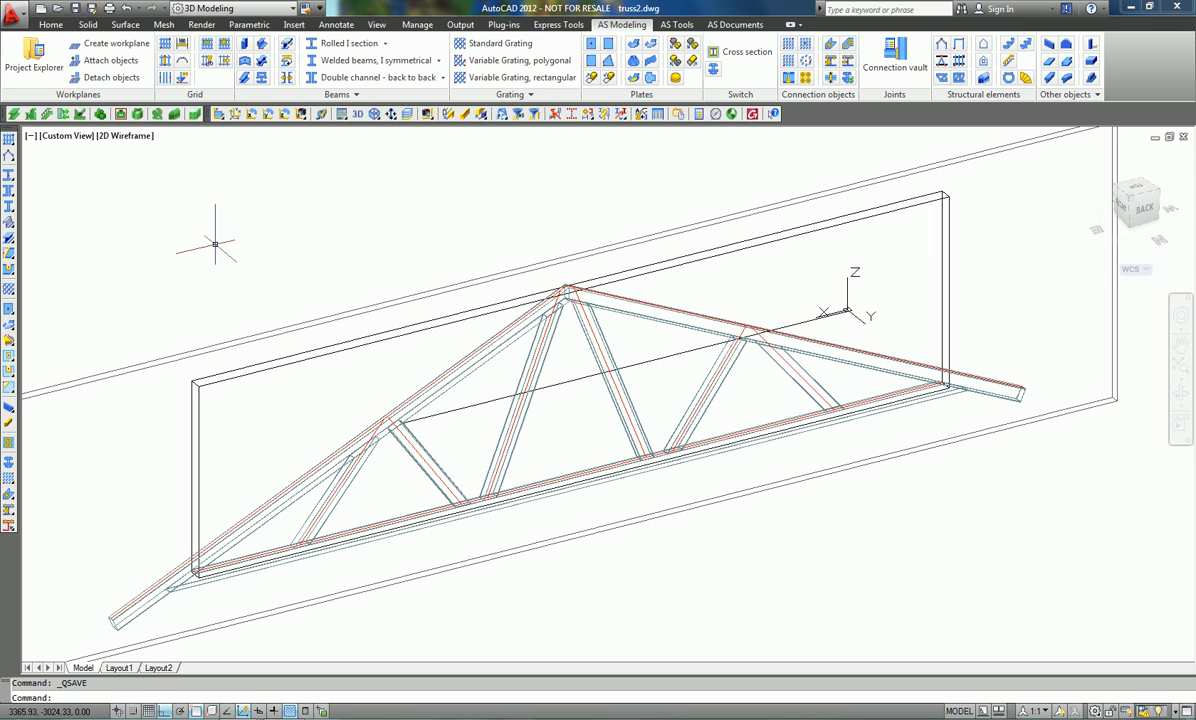
Run Numbering with Process assemblies enabled, then dismiss the AstEditLog1 result log
{"action": "left_click", "coordinate": [735, 24]}
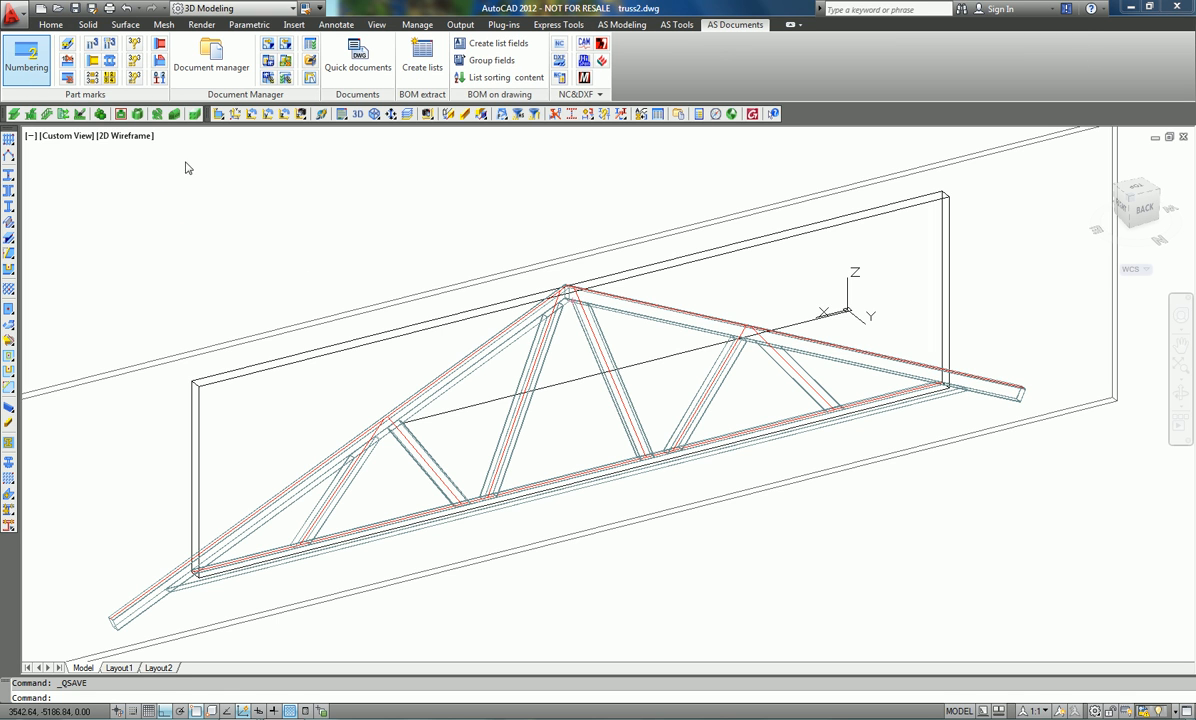
{"action": "left_click", "coordinate": [26, 58]}
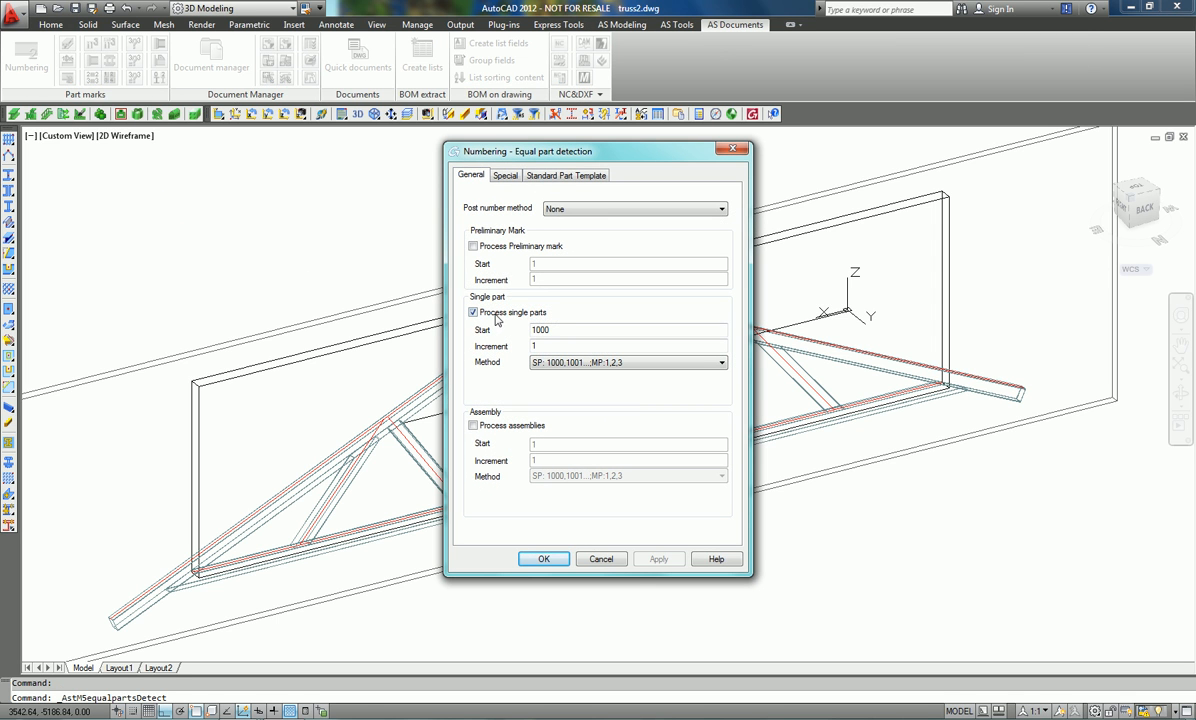
{"action": "left_click", "coordinate": [473, 425]}
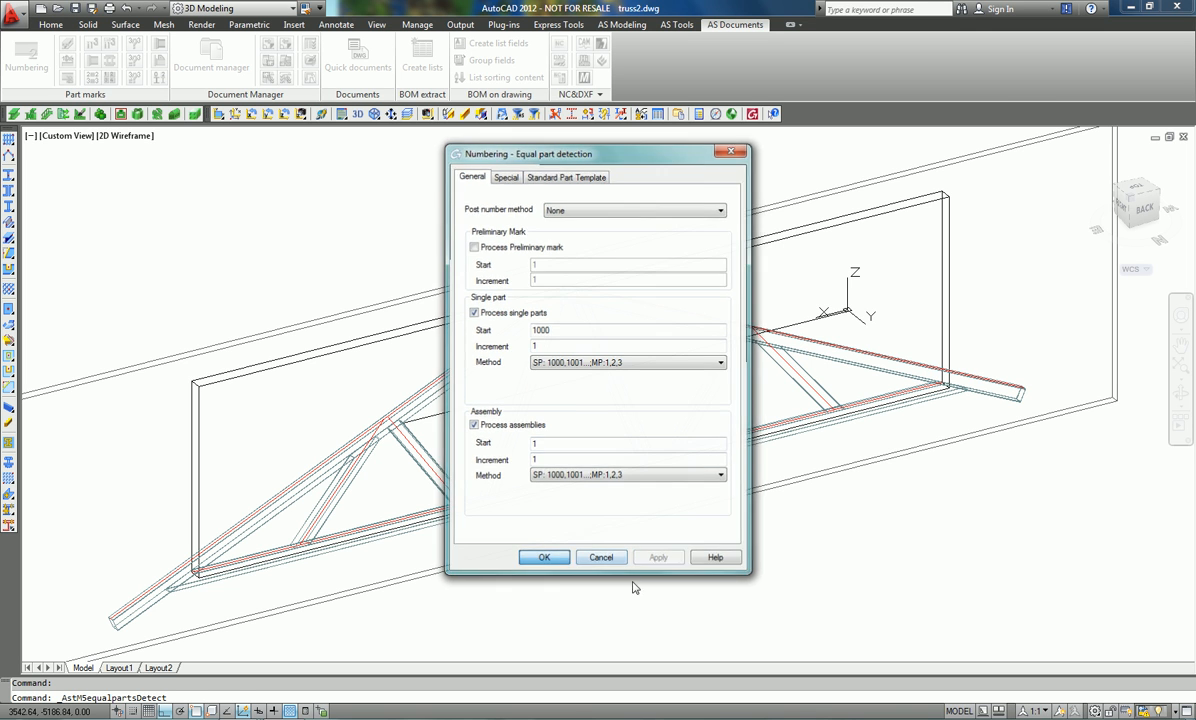
{"action": "left_click", "coordinate": [544, 557]}
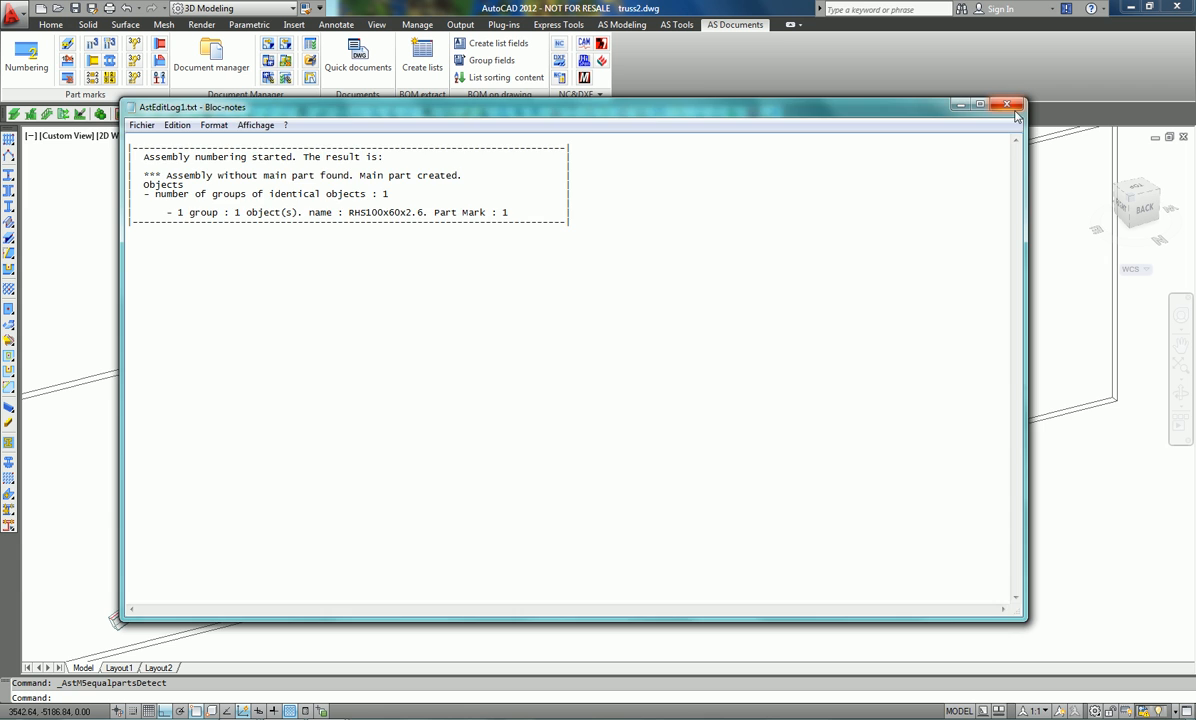
{"action": "left_click", "coordinate": [1006, 104]}
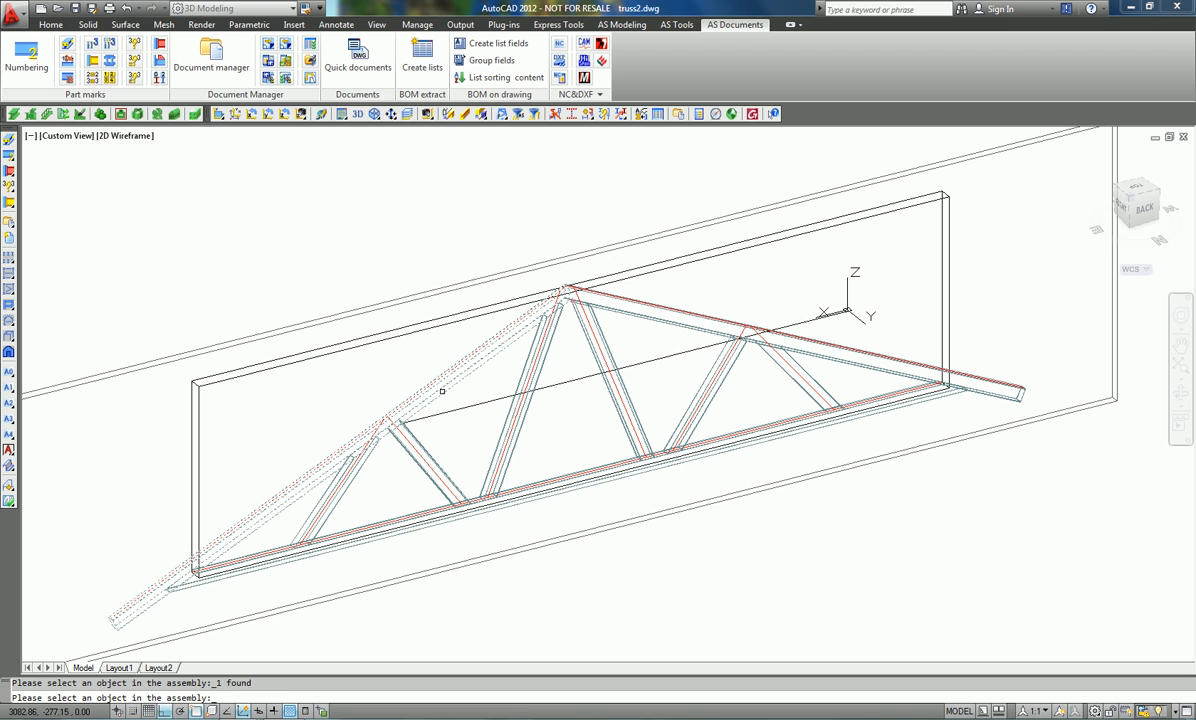
Pick a truss member to highlight the whole truss assembly
{"action": "left_click", "coordinate": [498, 520]}
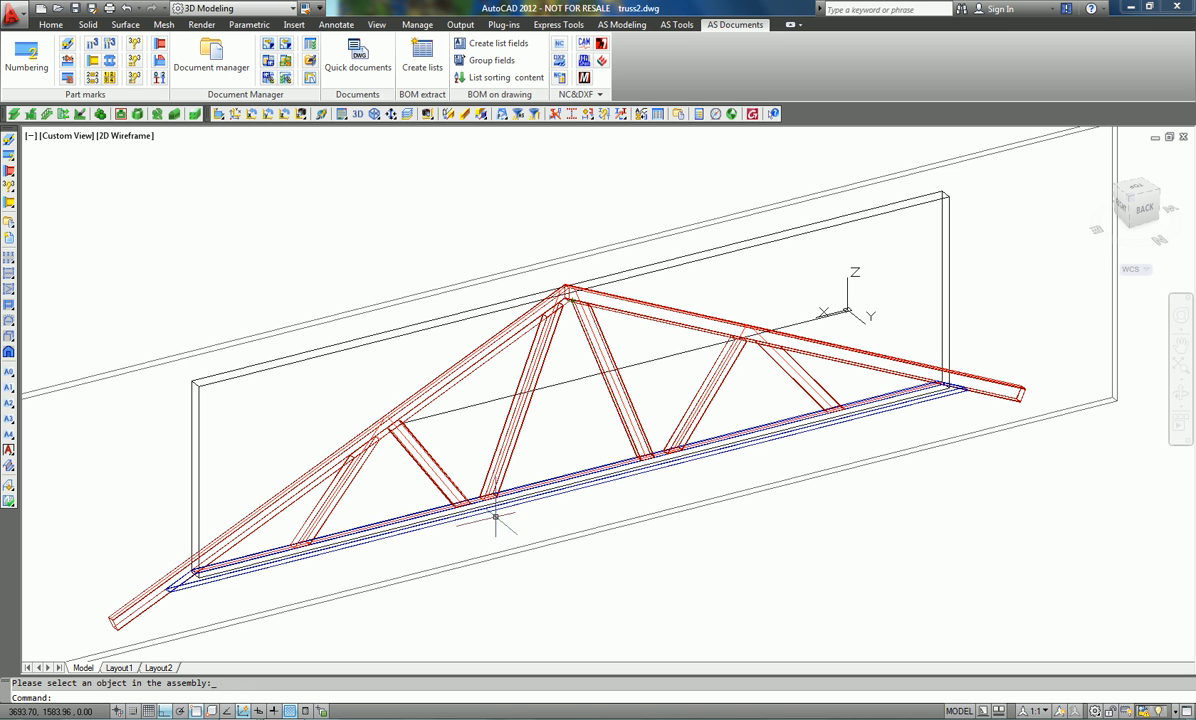
{"action": "mouse_move", "coordinate": [620, 488]}
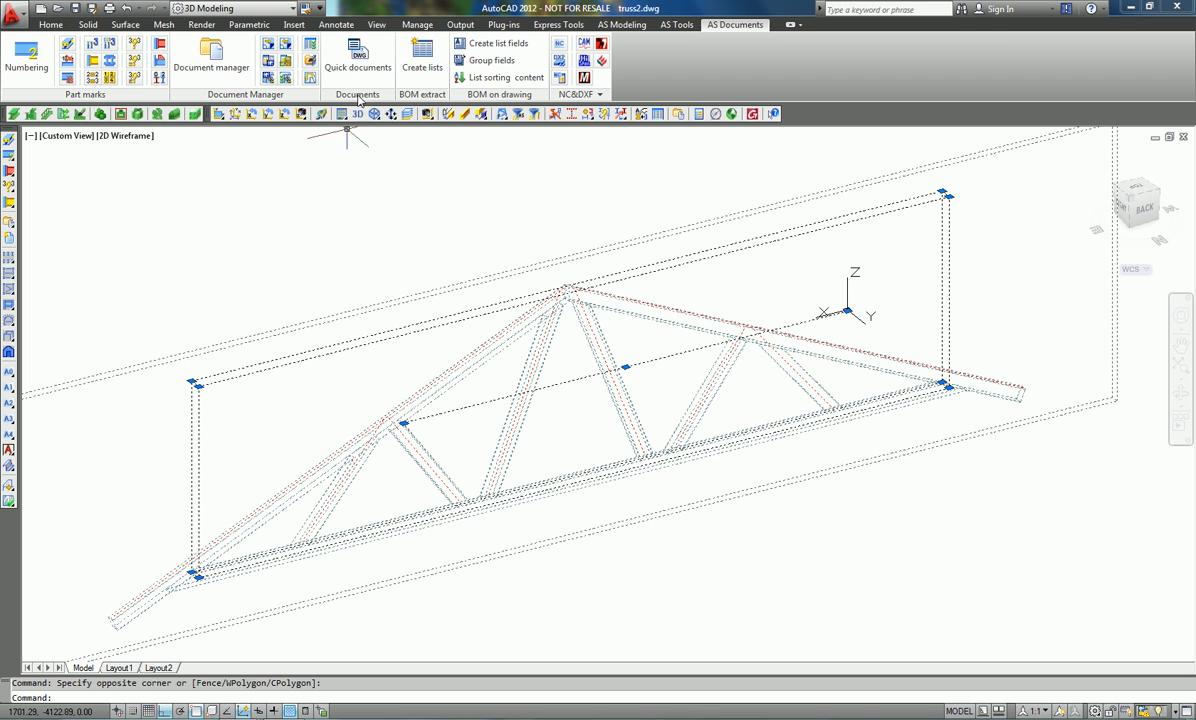
Run the Parts A3 - Multi drawing process from Quick documents on the truss members
{"action": "left_click", "coordinate": [357, 60]}
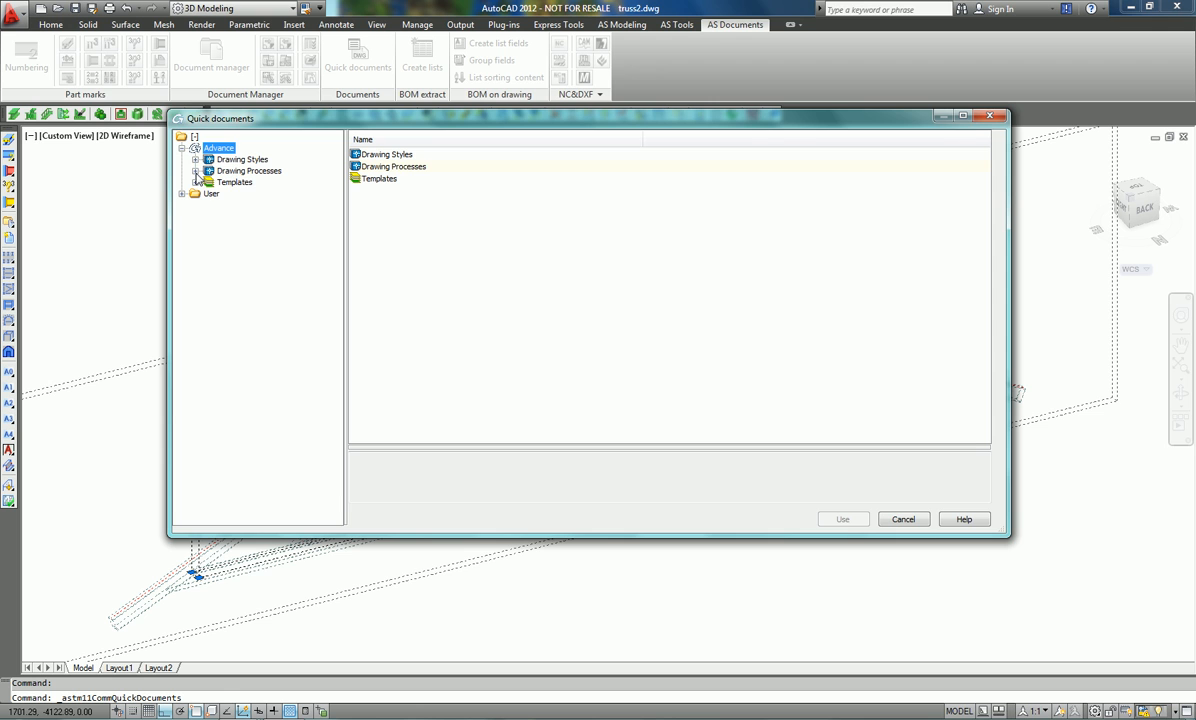
{"action": "left_click", "coordinate": [197, 171]}
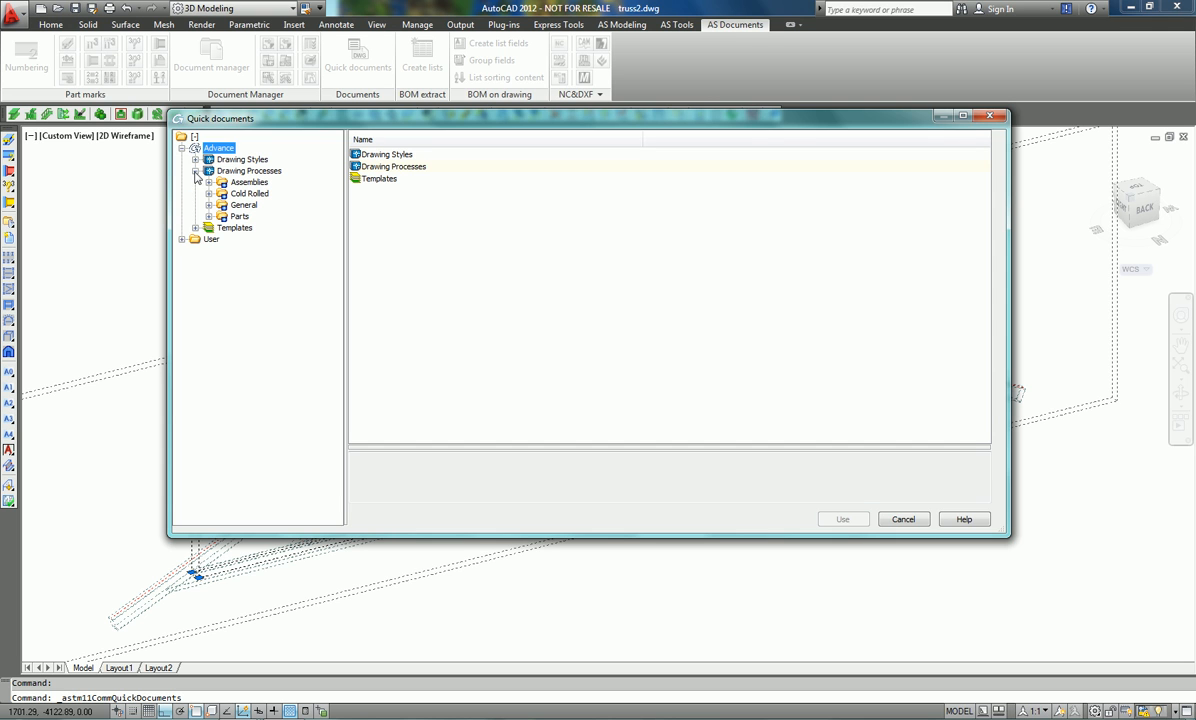
{"action": "left_click", "coordinate": [210, 216]}
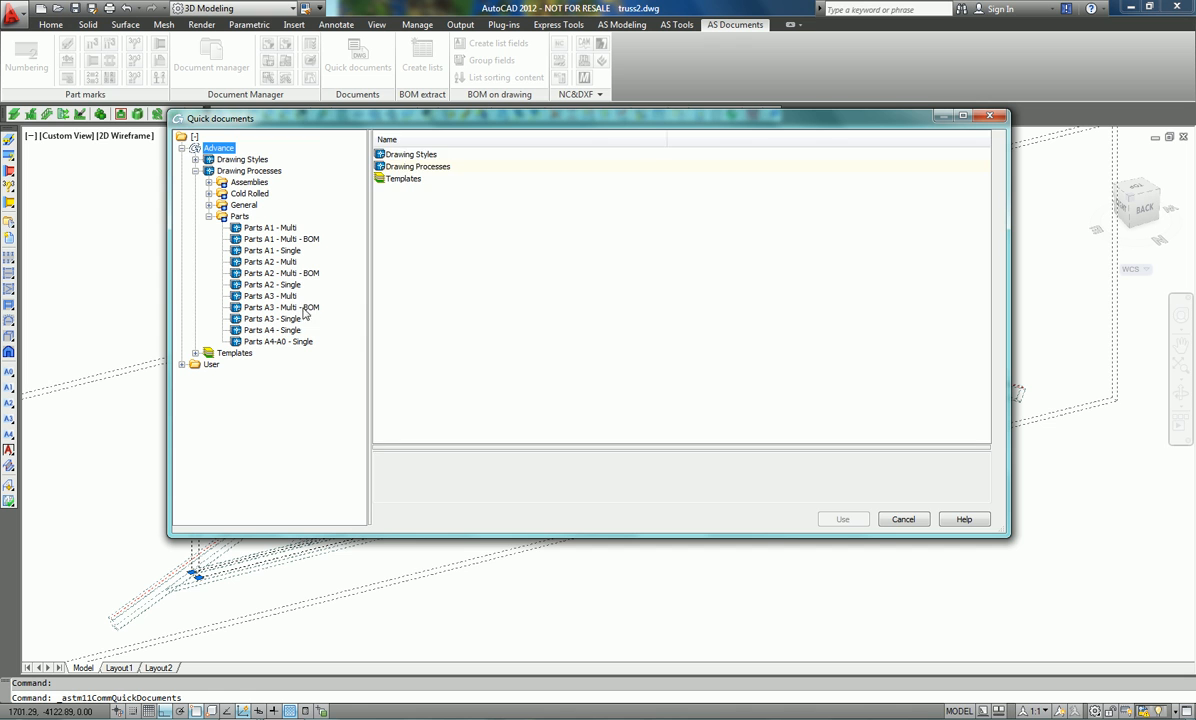
{"action": "left_click", "coordinate": [271, 295]}
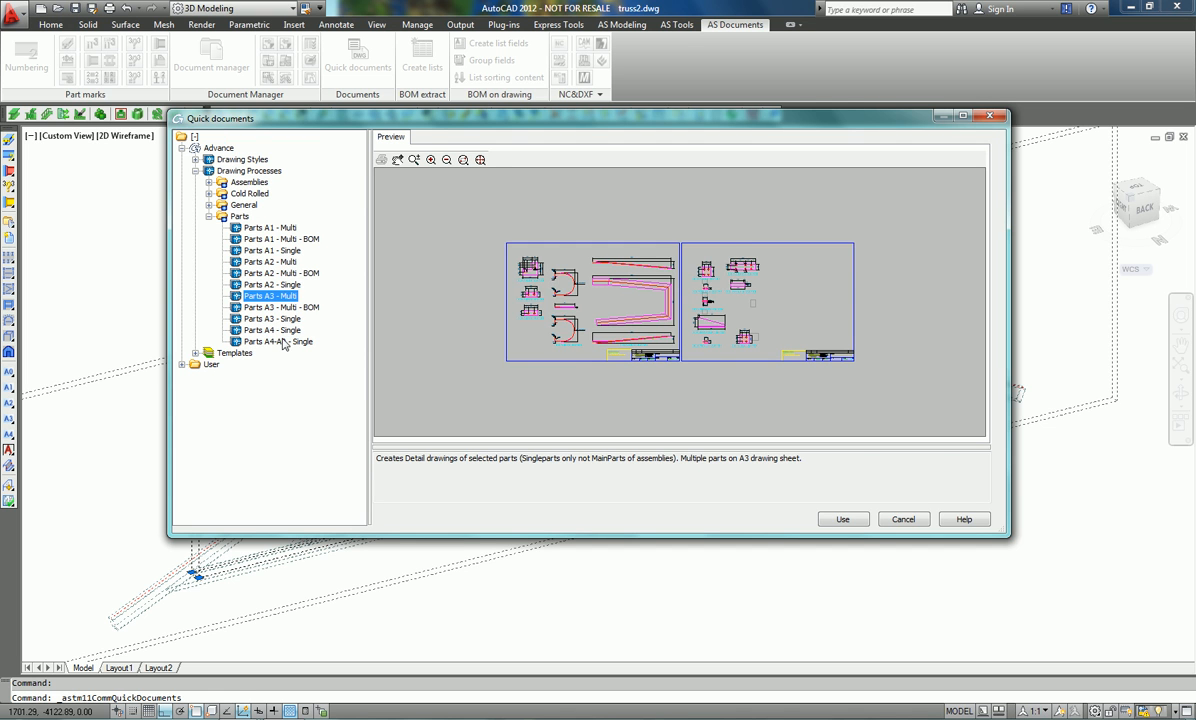
{"action": "left_click", "coordinate": [277, 341]}
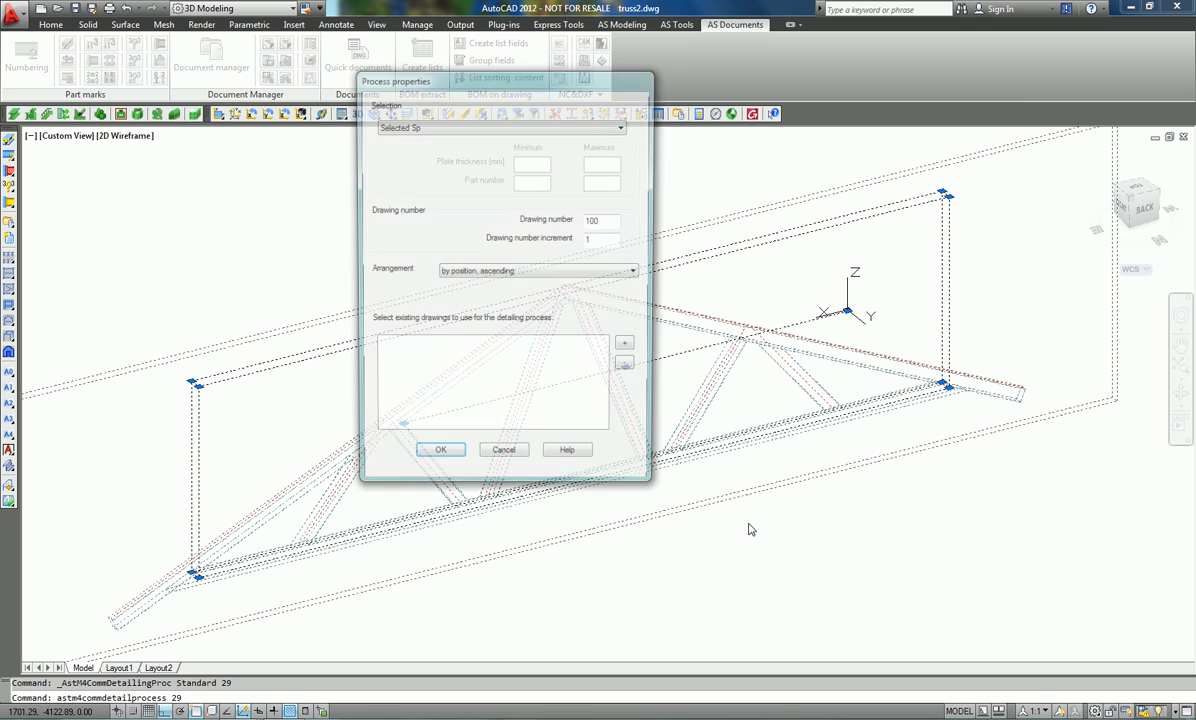
{"action": "left_click", "coordinate": [440, 449]}
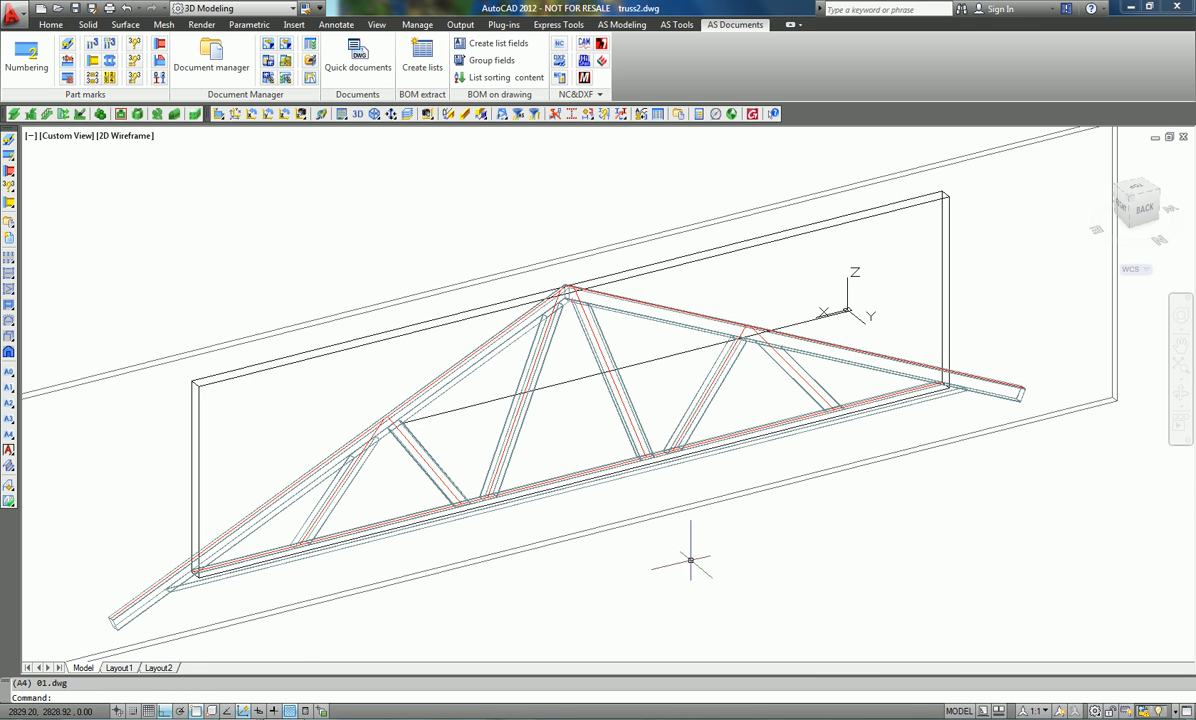
{"action": "mouse_move", "coordinate": [657, 560]}
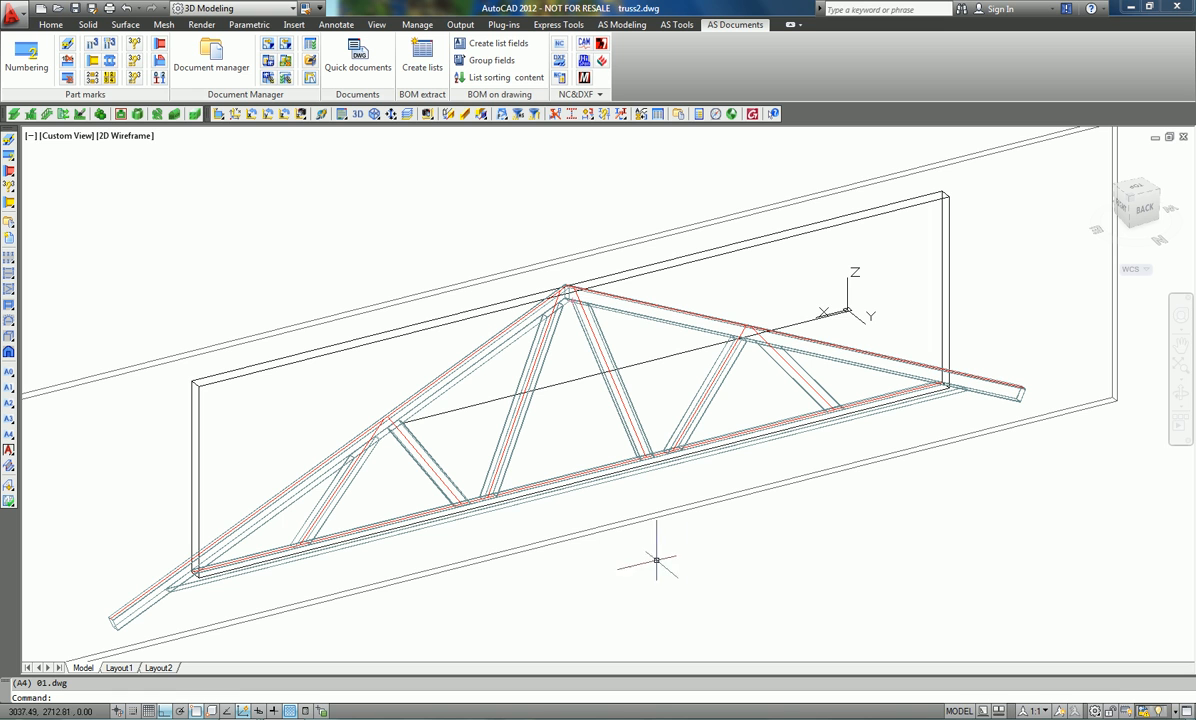
{"action": "mouse_move", "coordinate": [635, 545]}
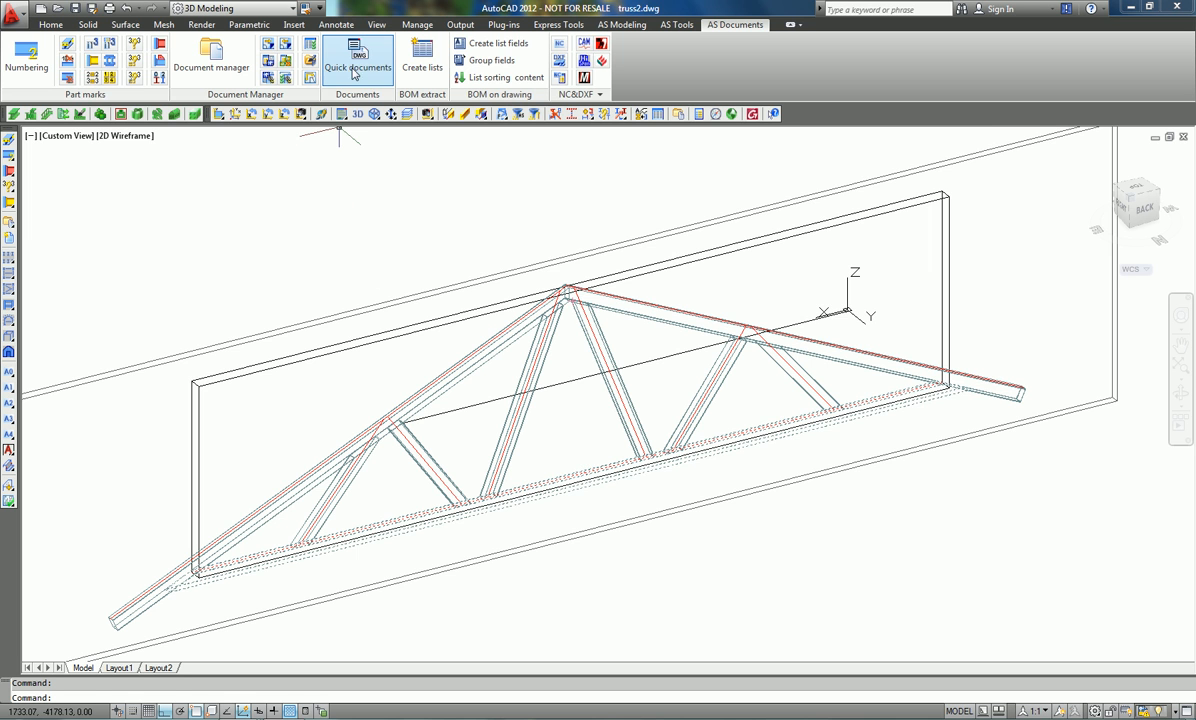
Run the Assemblies A4-A0 - Single - BOM drawing process on the truss
{"action": "left_click", "coordinate": [358, 58]}
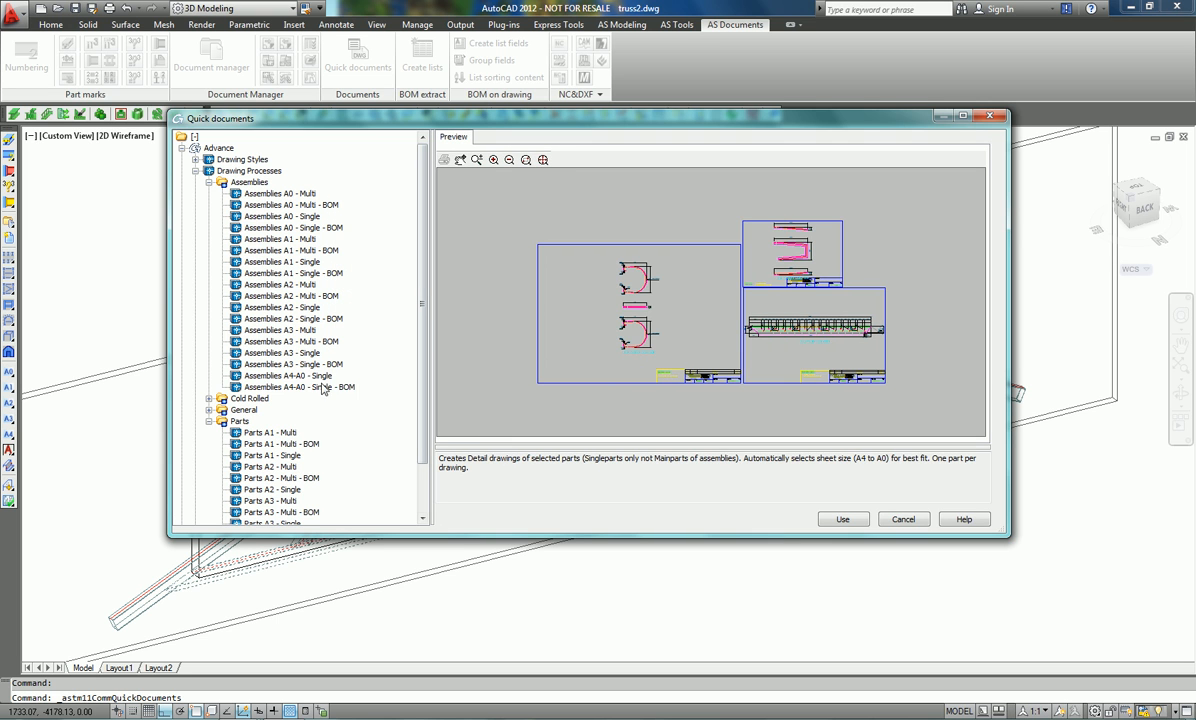
{"action": "left_click", "coordinate": [297, 387]}
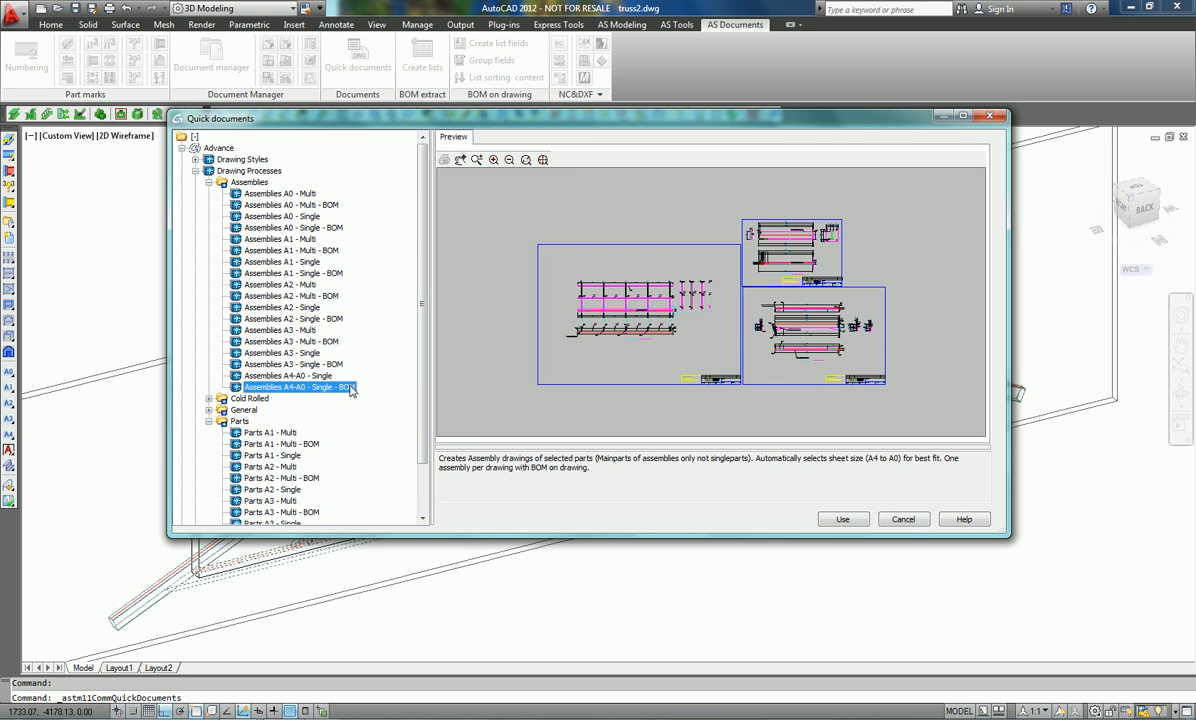
{"action": "left_click", "coordinate": [842, 519]}
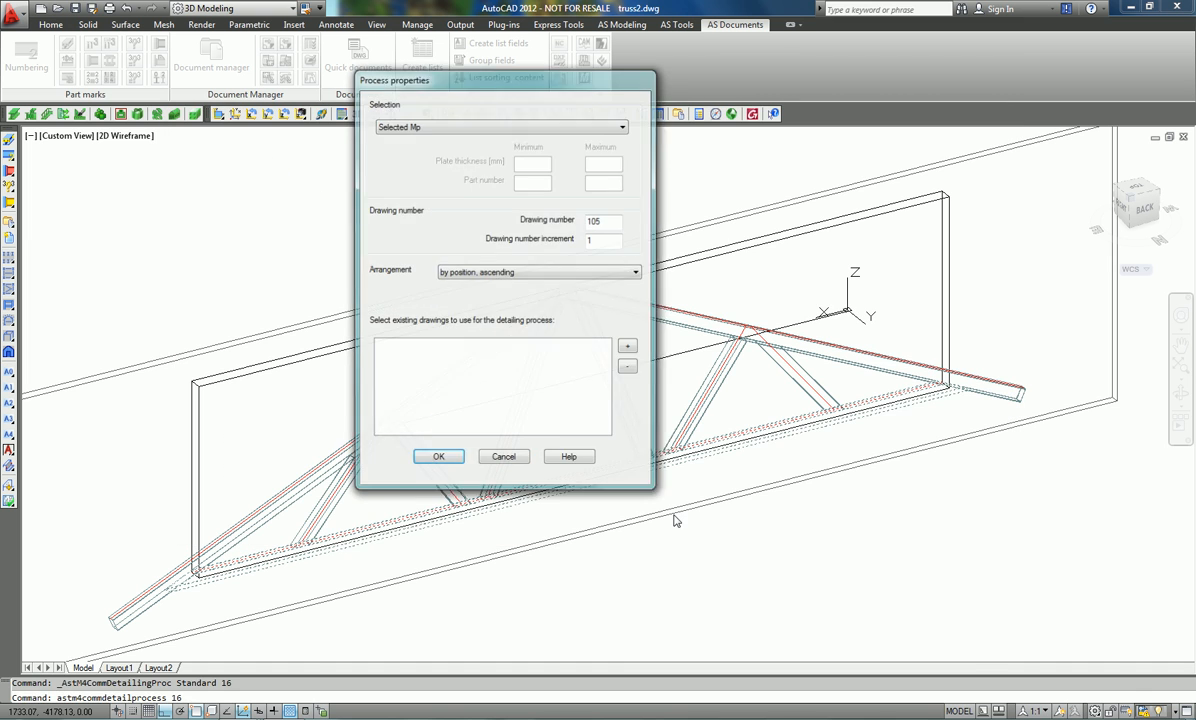
{"action": "left_click", "coordinate": [438, 456]}
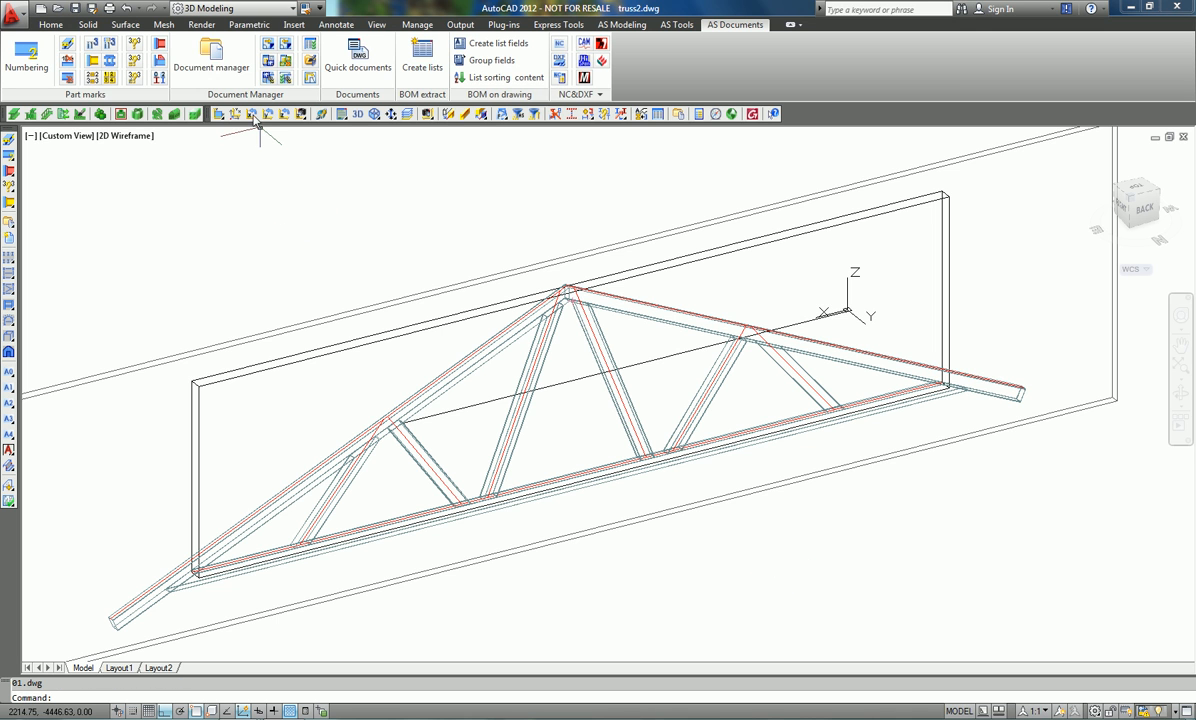
In Document Manager preview drawings 1000, 1001 and the truss assembly, then open the assembly drawing
{"action": "left_click", "coordinate": [211, 55]}
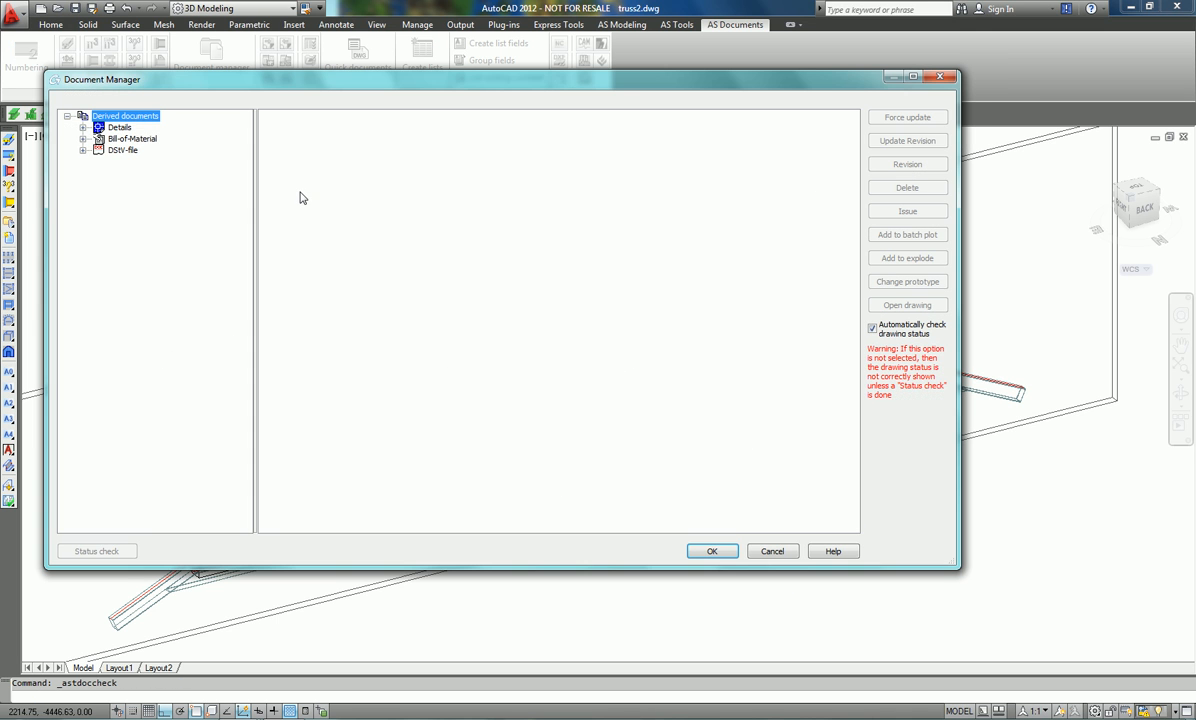
{"action": "left_click", "coordinate": [89, 127]}
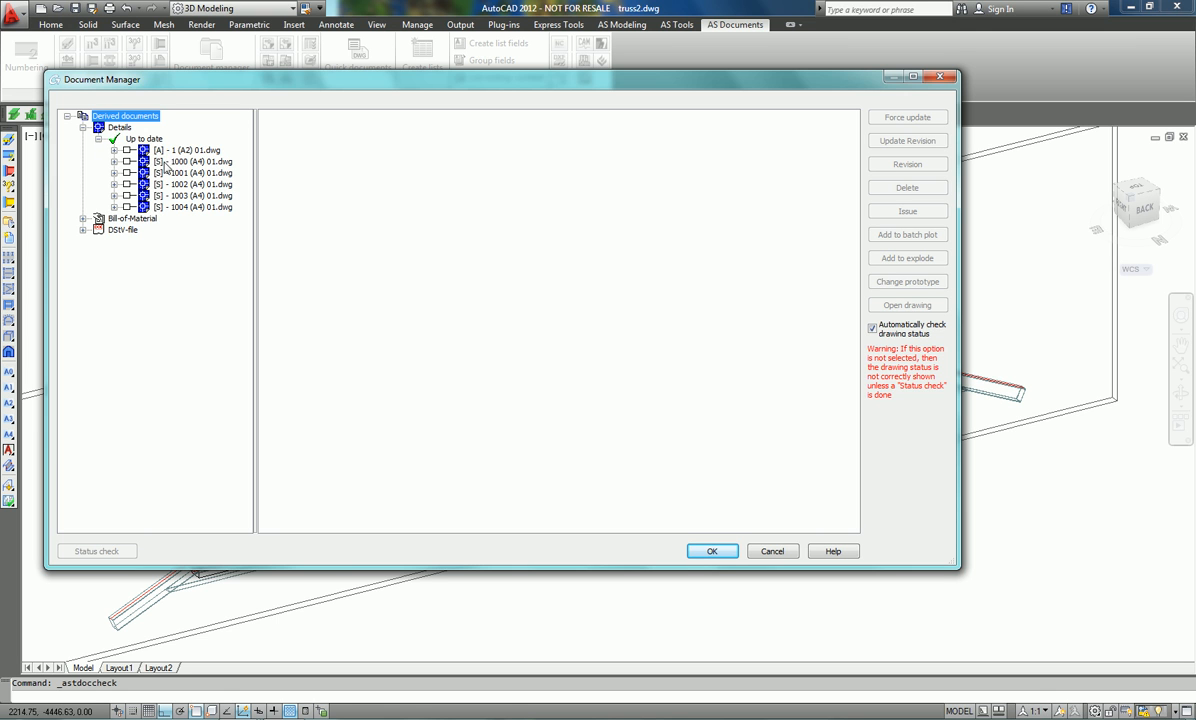
{"action": "left_click", "coordinate": [190, 161]}
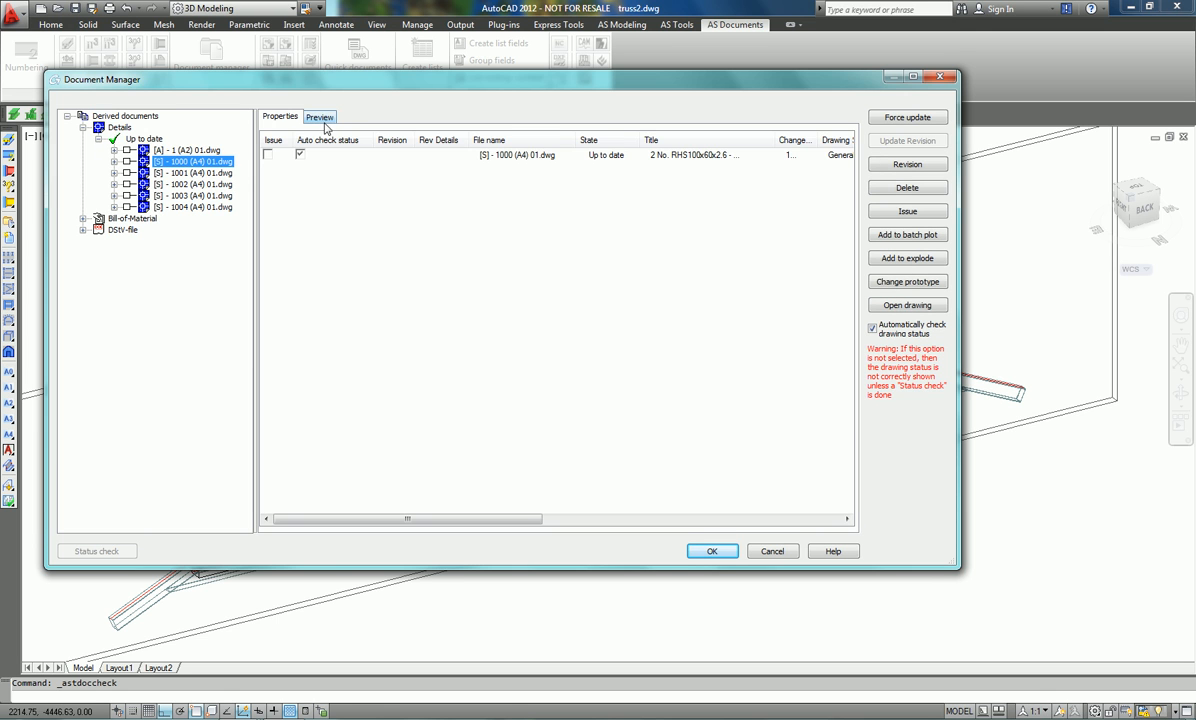
{"action": "left_click", "coordinate": [319, 117]}
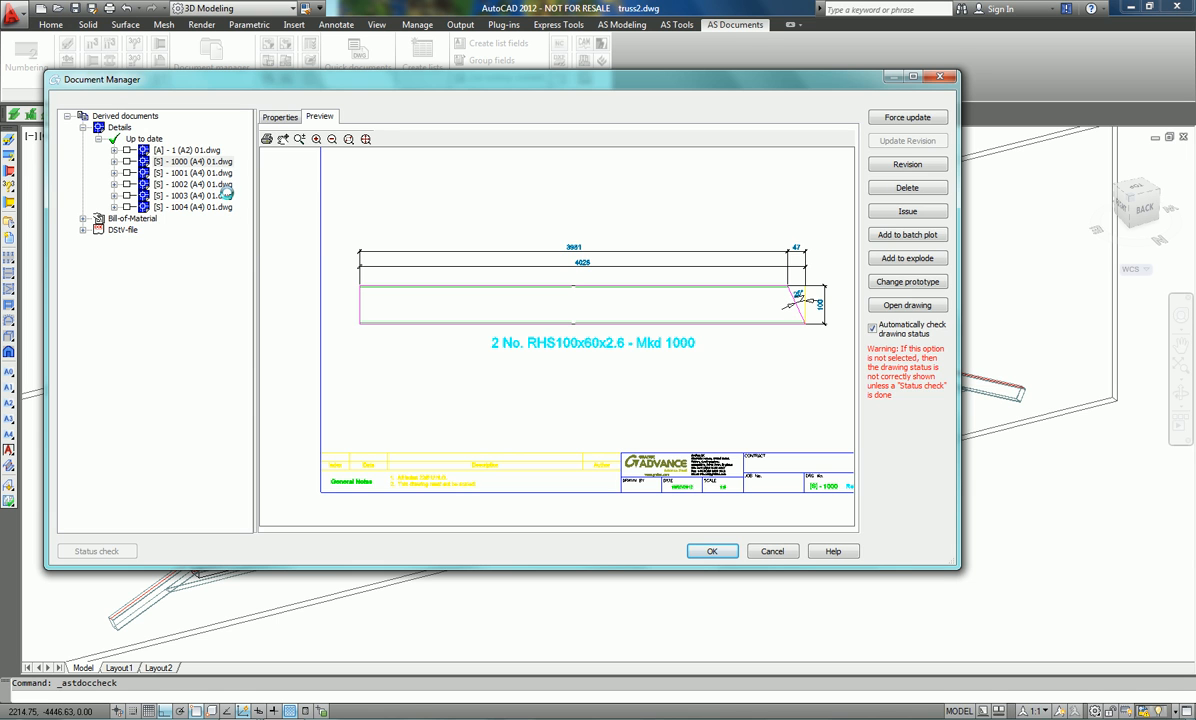
{"action": "left_click", "coordinate": [185, 173]}
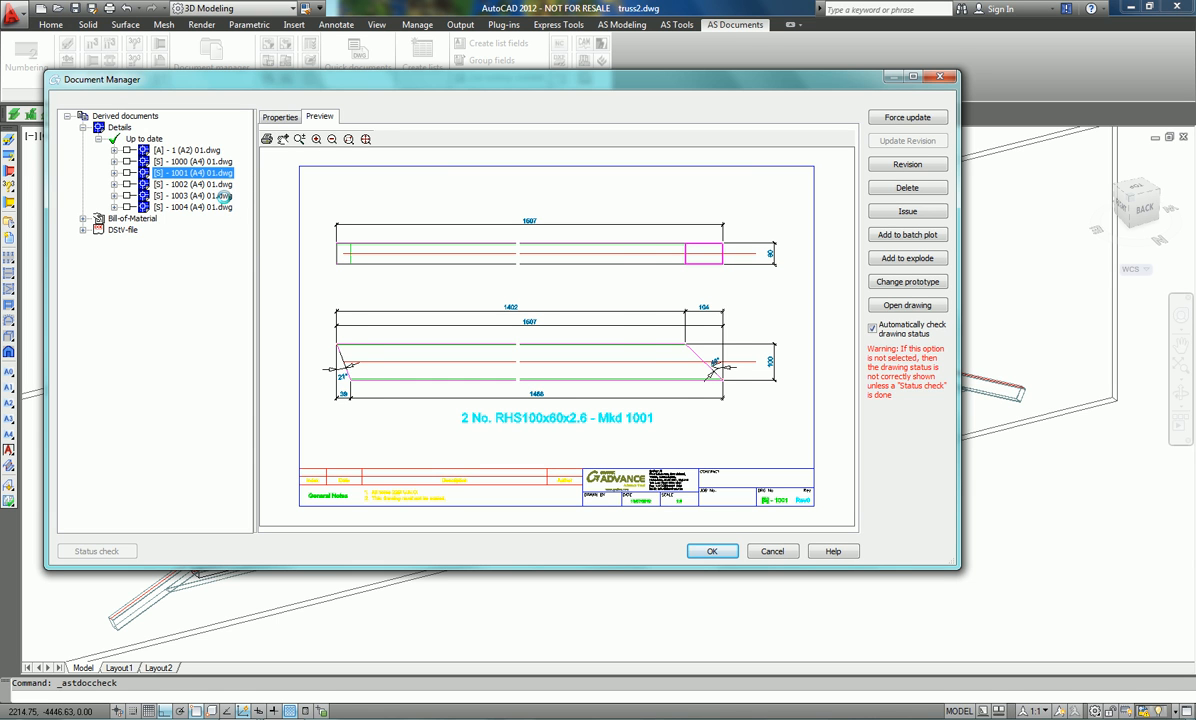
{"action": "left_click", "coordinate": [190, 184]}
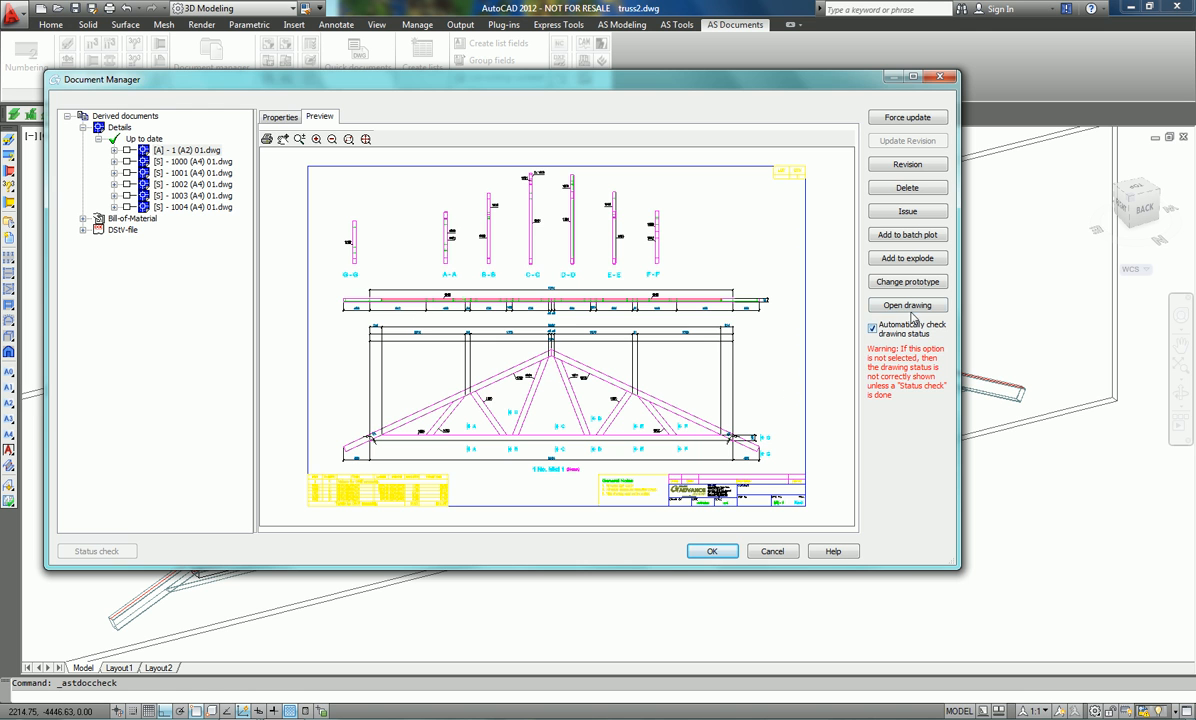
{"action": "left_click", "coordinate": [906, 305]}
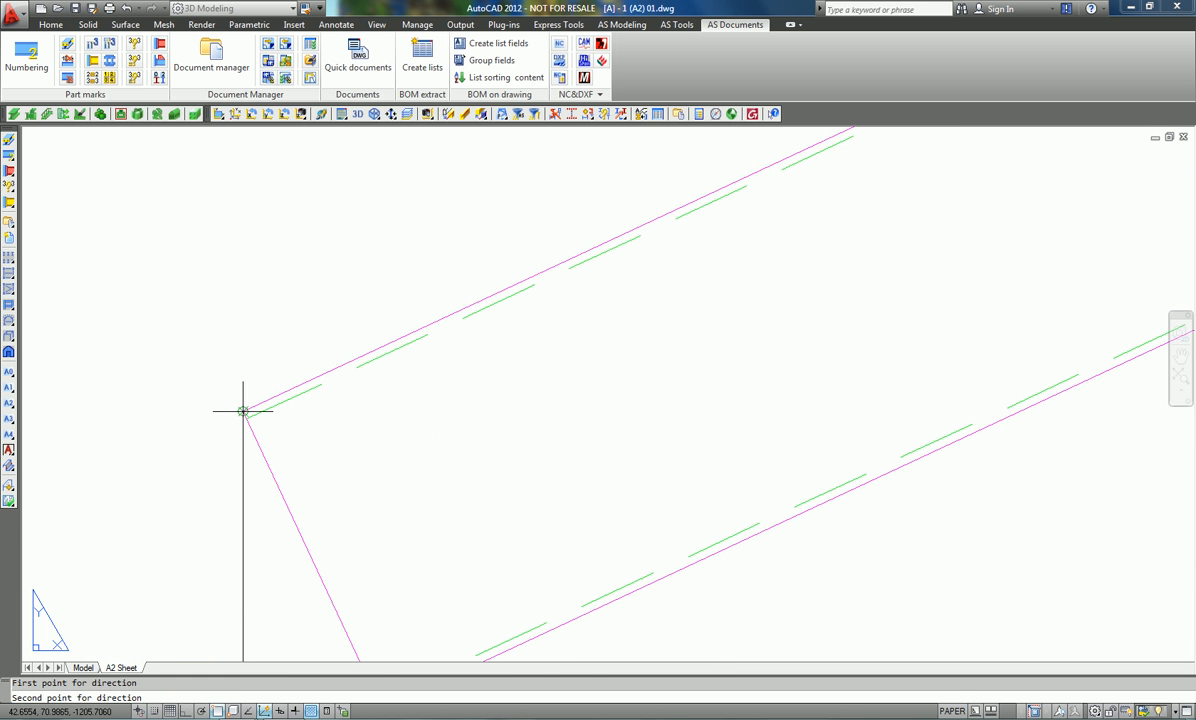
Add a sloped dimension chain along the top chord joints of the assembly drawing
{"action": "right_click", "coordinate": [245, 410]}
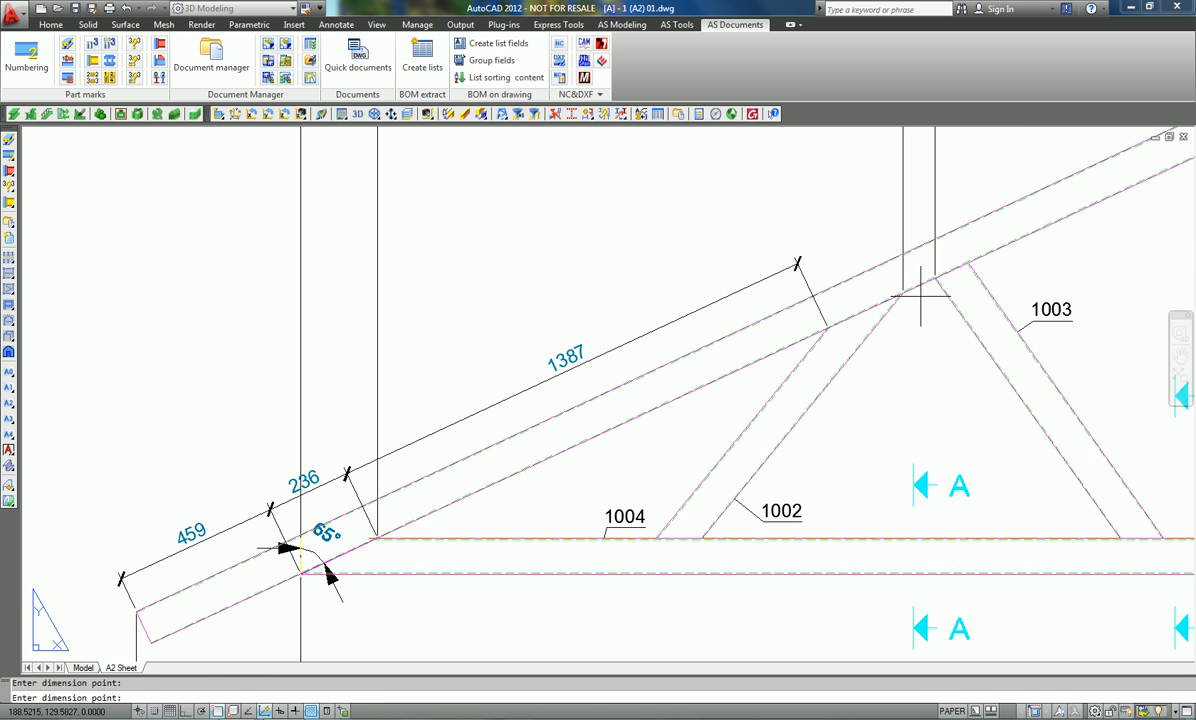
{"action": "left_click", "coordinate": [967, 263]}
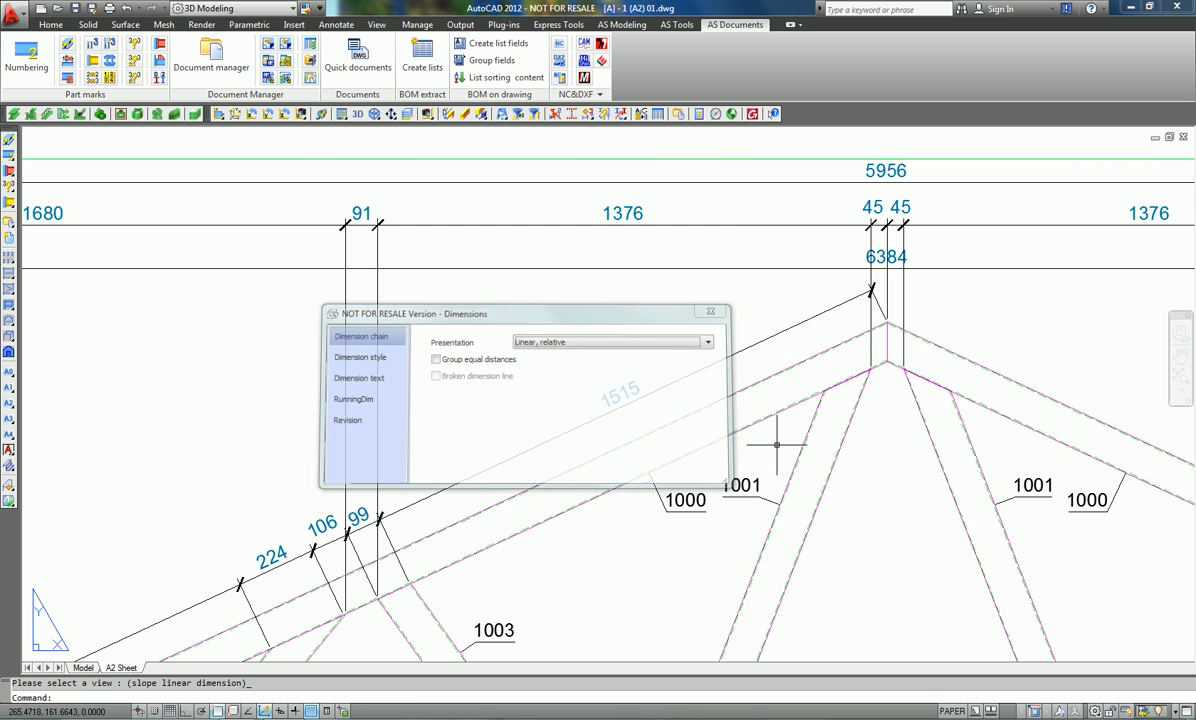
{"action": "left_click", "coordinate": [711, 311]}
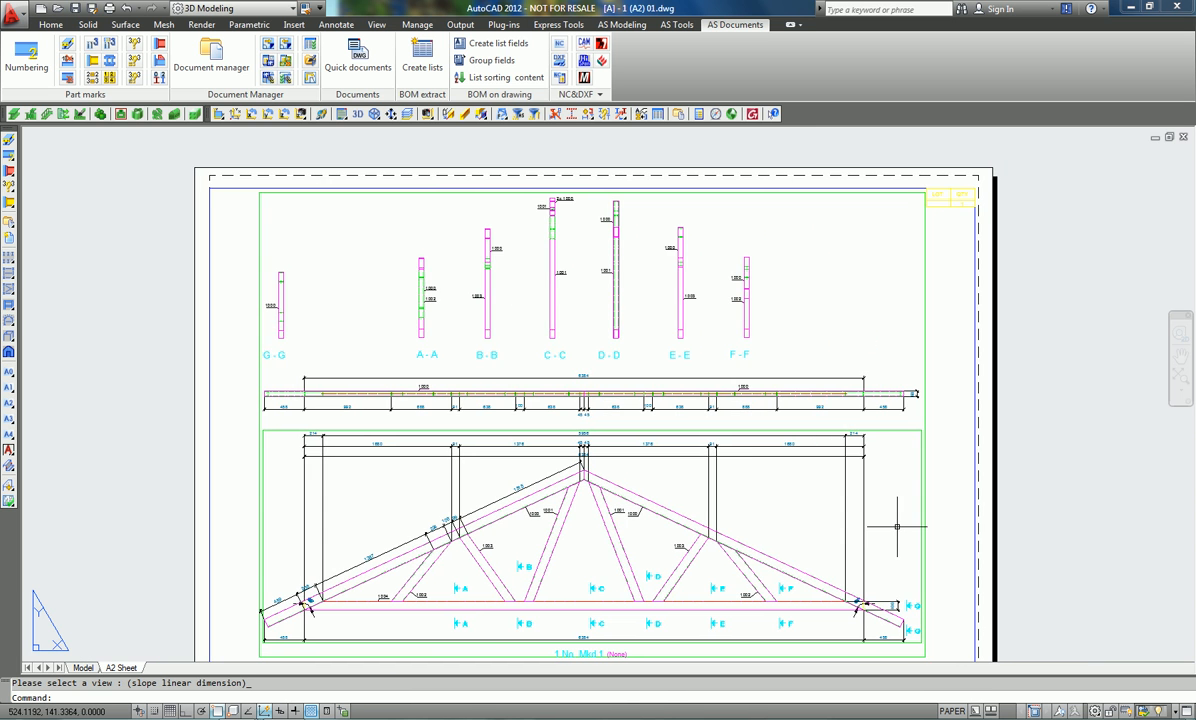